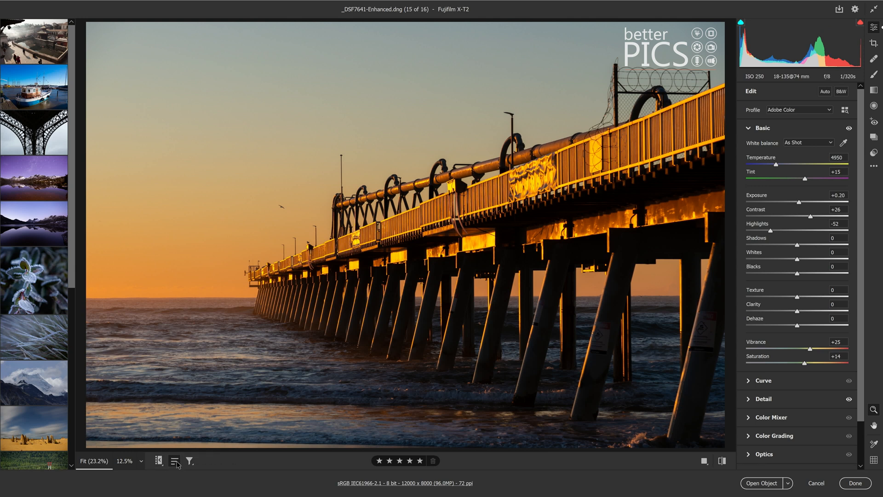
- Reorder the filmstrip by several different Sort By criteria in turn
left_click(174, 460)
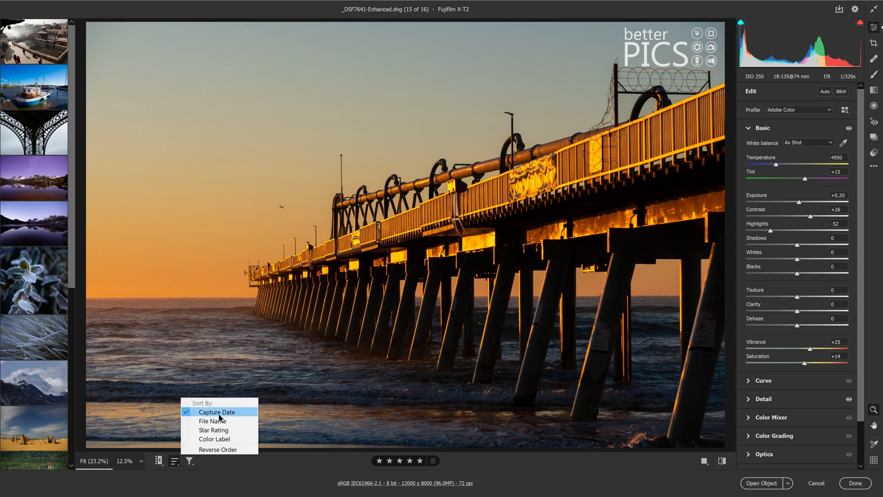
mouse_move(214, 430)
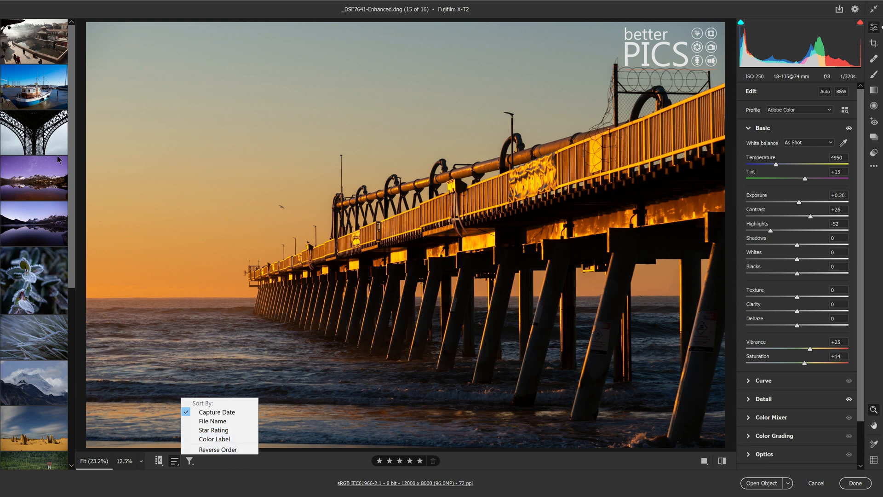
mouse_move(212, 420)
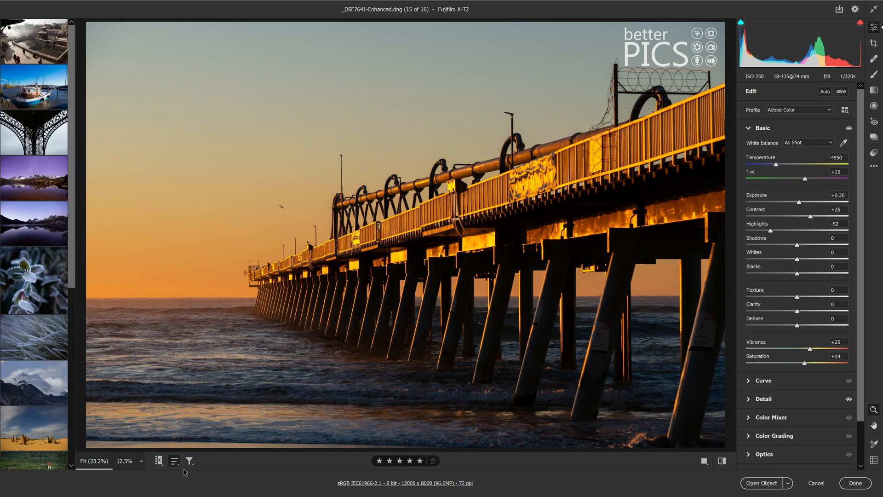
left_click(174, 460)
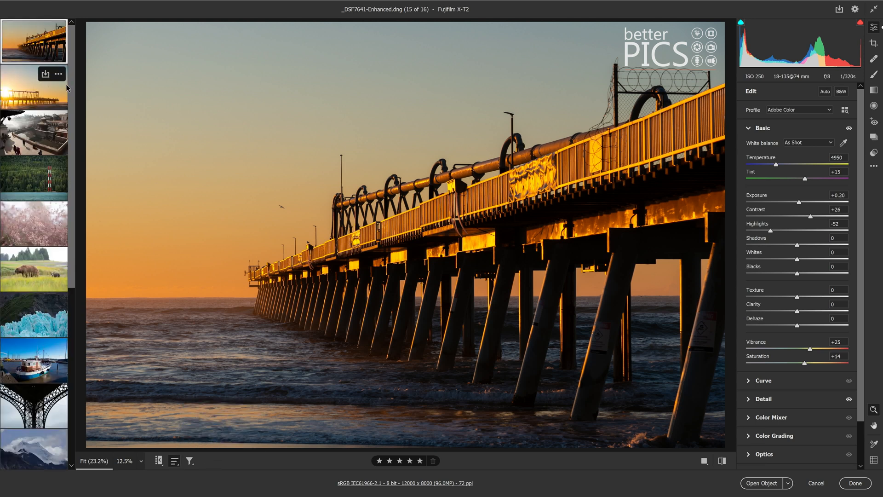
mouse_move(72, 83)
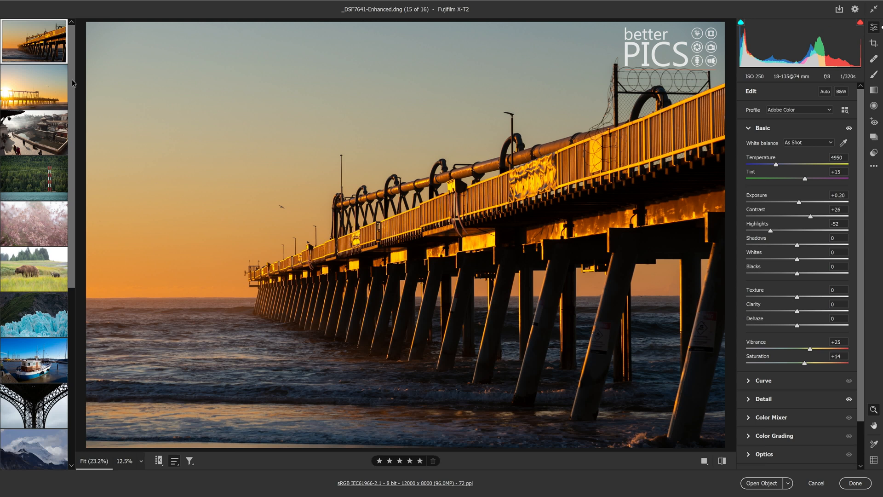
left_click(174, 461)
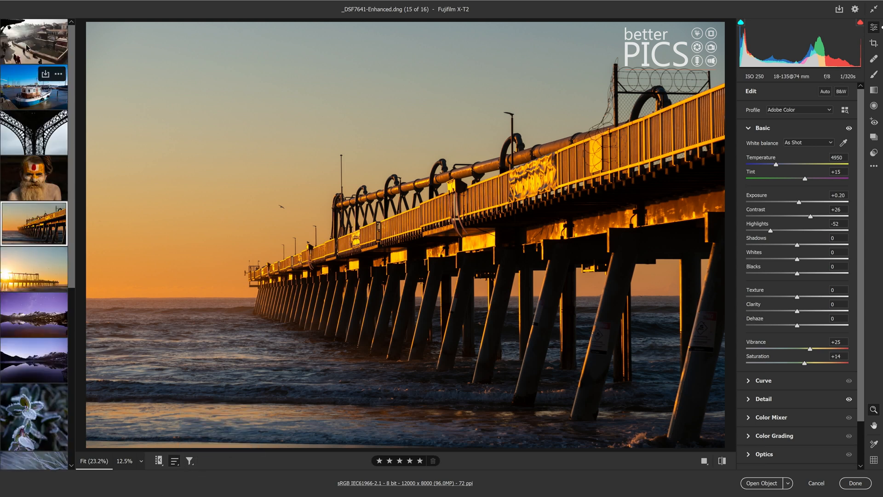
- Browse the temple, harbour boat, sunburst pier and snowy mountain photos
left_click(34, 41)
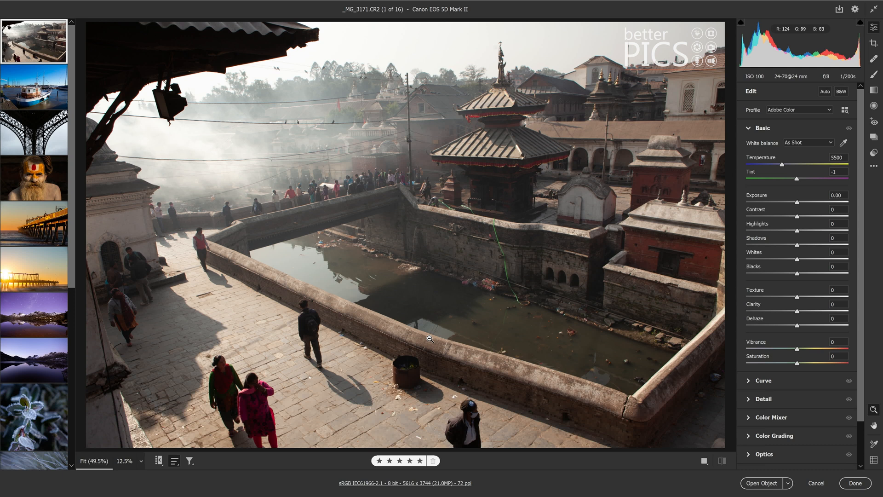
left_click(34, 86)
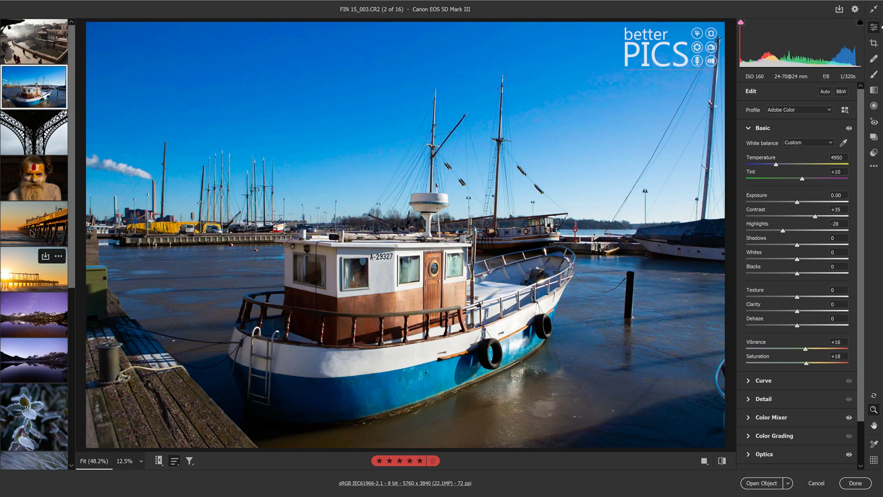
left_click(33, 270)
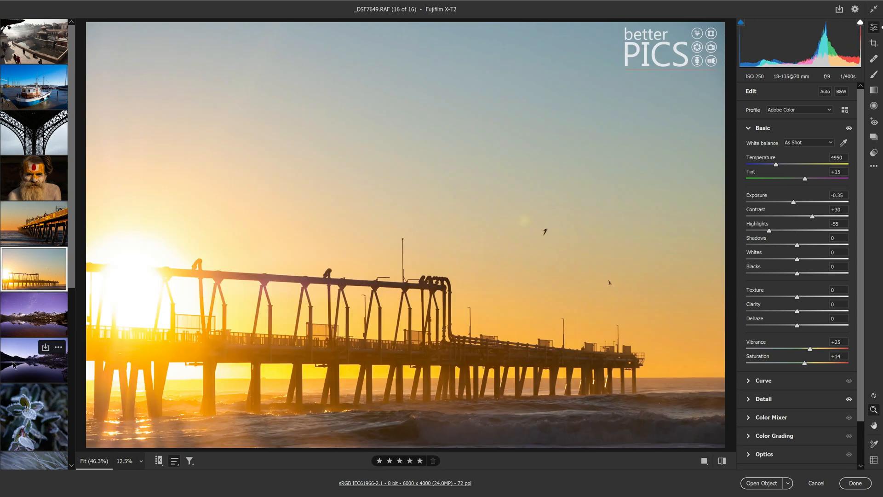
left_click(34, 387)
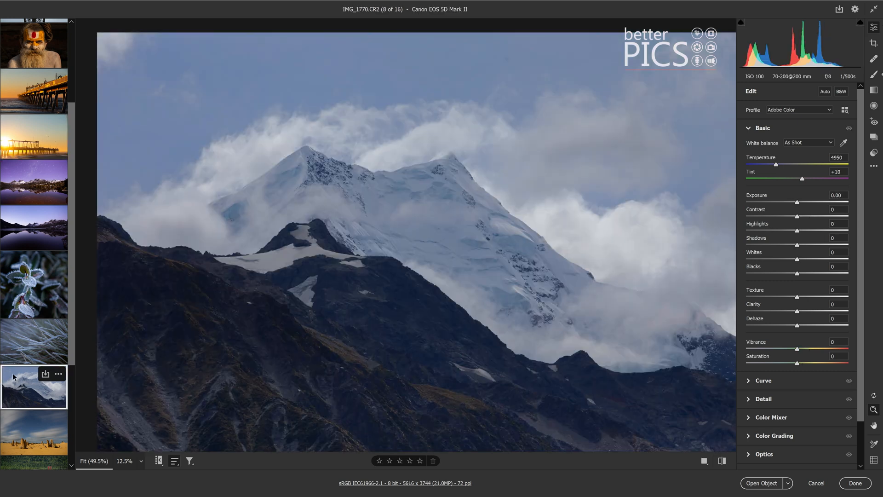
- Sort the filmstrip by yet another criterion and open the harbour boat photo
left_click(174, 461)
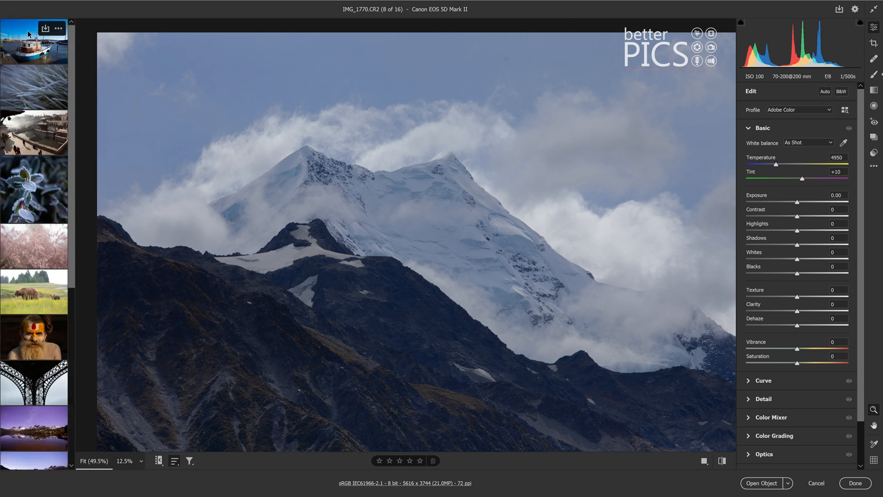
left_click(34, 41)
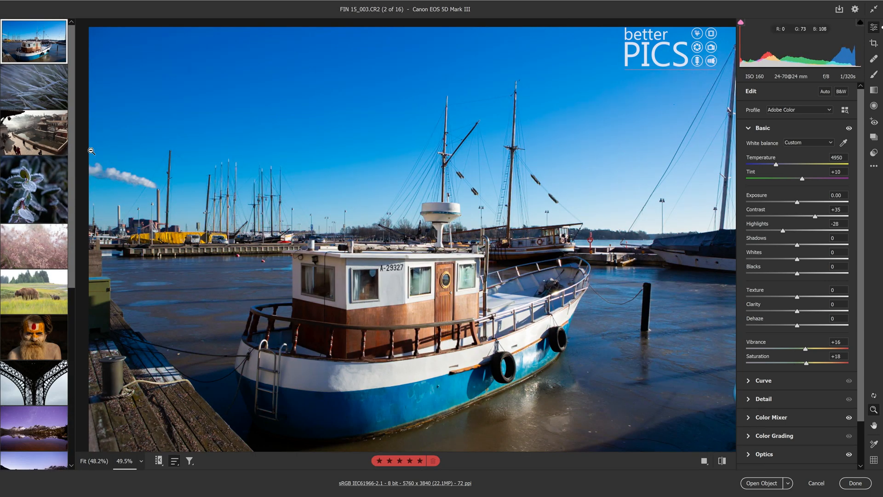
- Open the forest photo with the red-and-white tower and restore the original filmstrip order
scroll("down", 3)
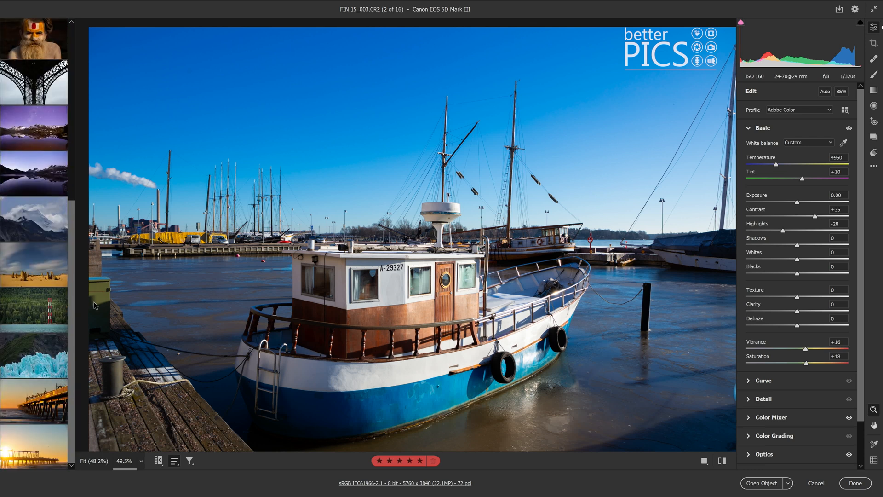
left_click(33, 309)
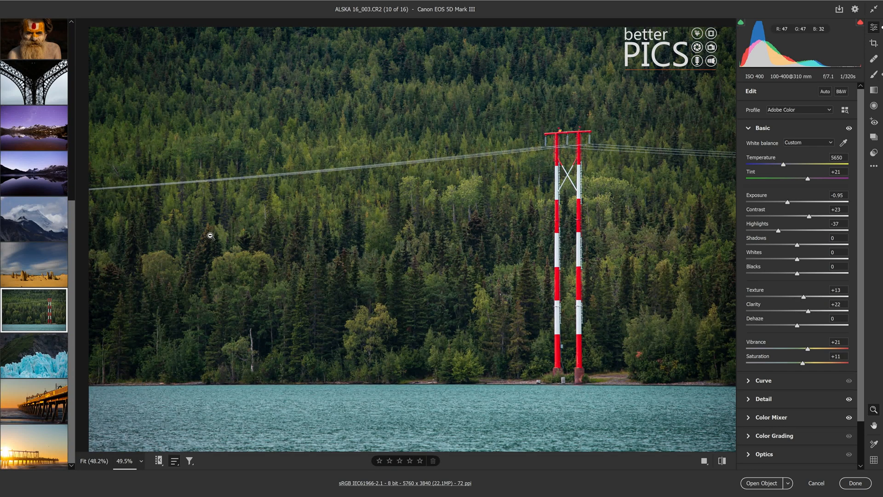
left_click(174, 461)
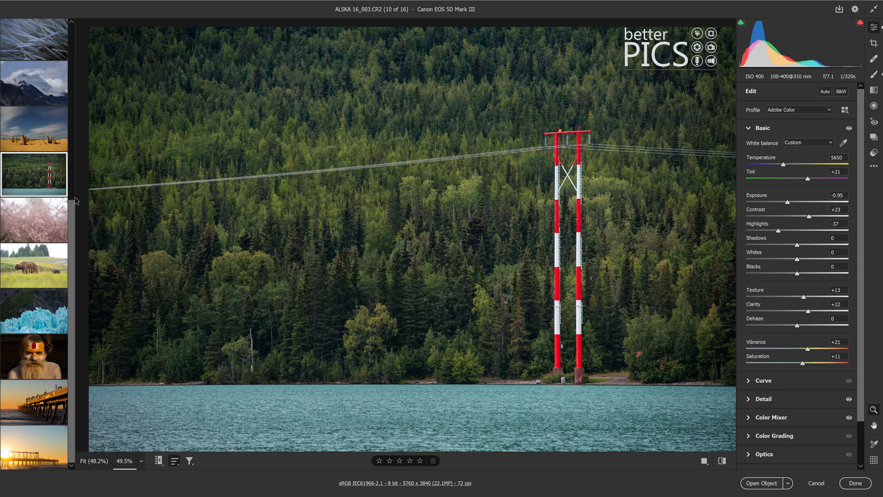
scroll("down", 3)
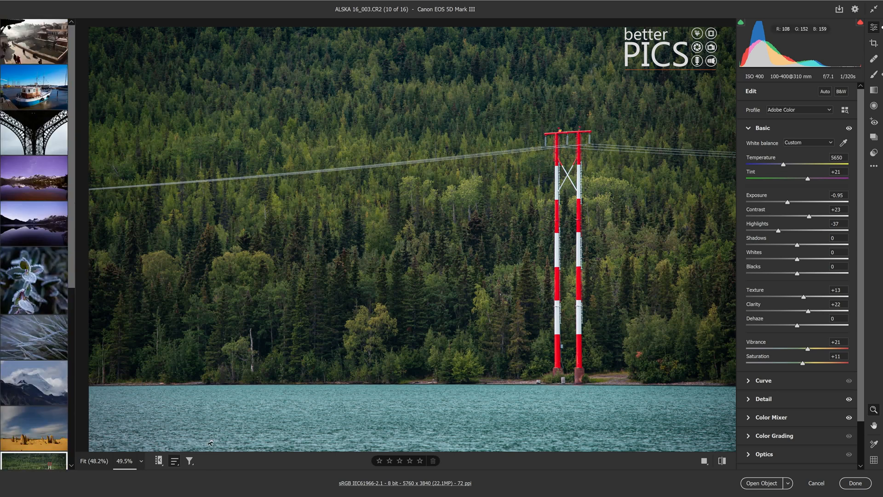
- Filter the filmstrip by star rating so only five-star photos remain
left_click(189, 461)
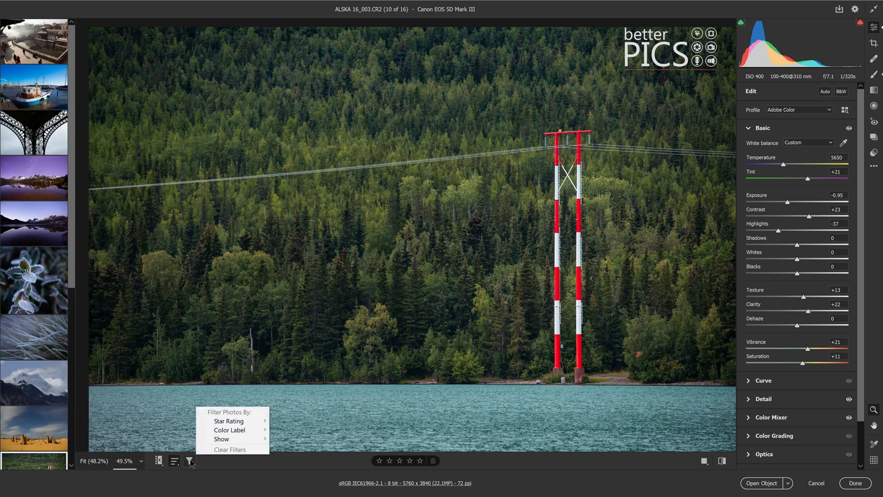
mouse_move(193, 472)
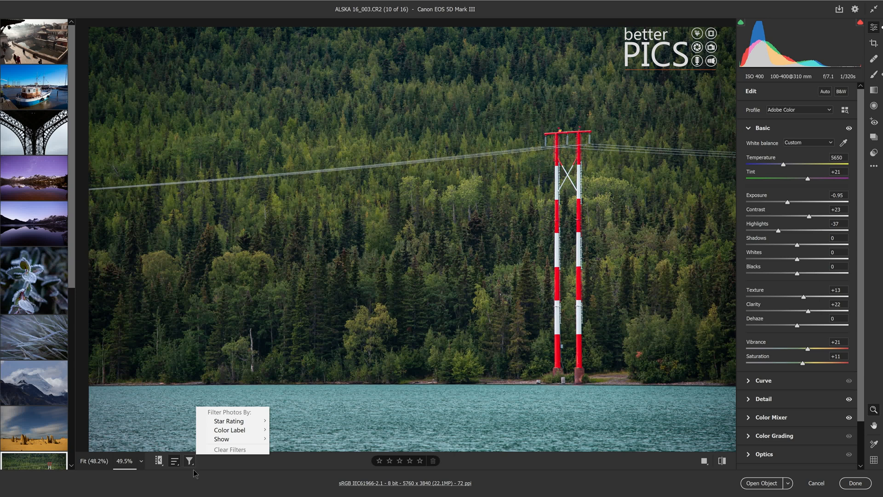
mouse_move(231, 420)
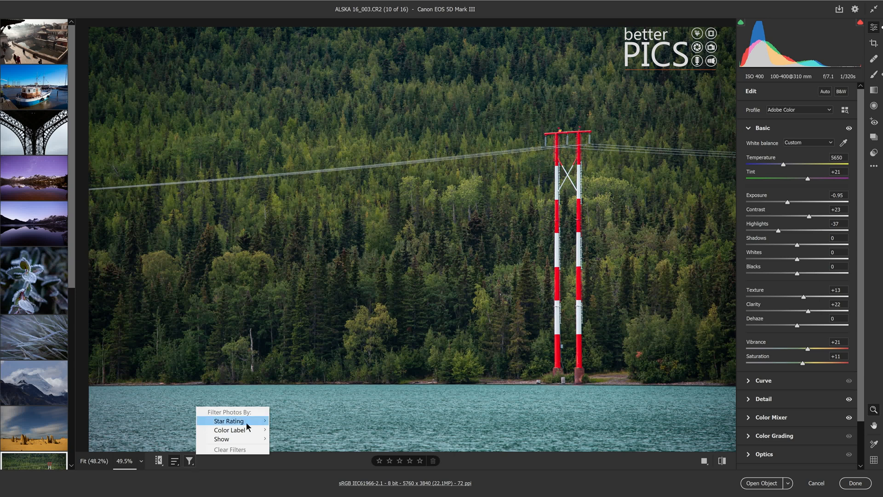
left_click(228, 420)
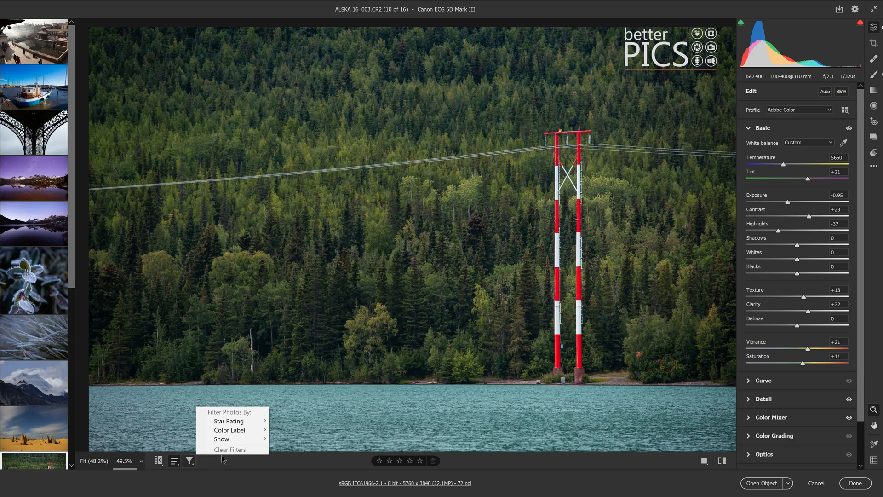
mouse_move(228, 421)
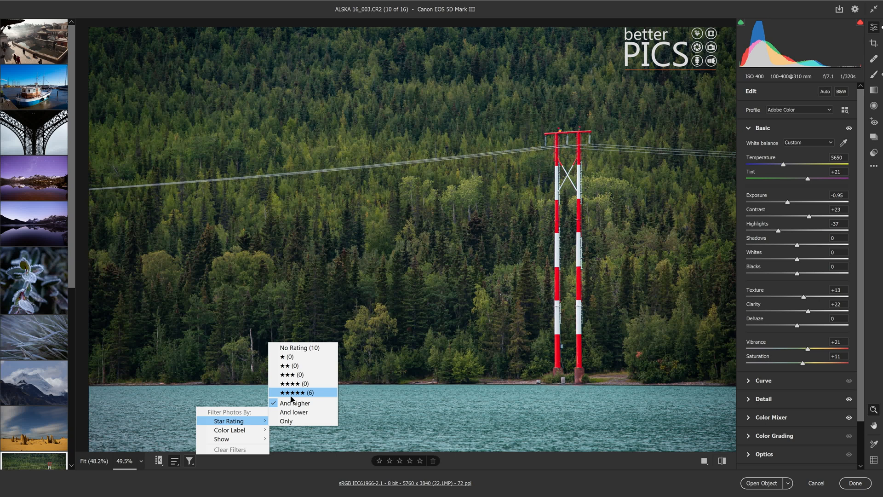
mouse_move(295, 403)
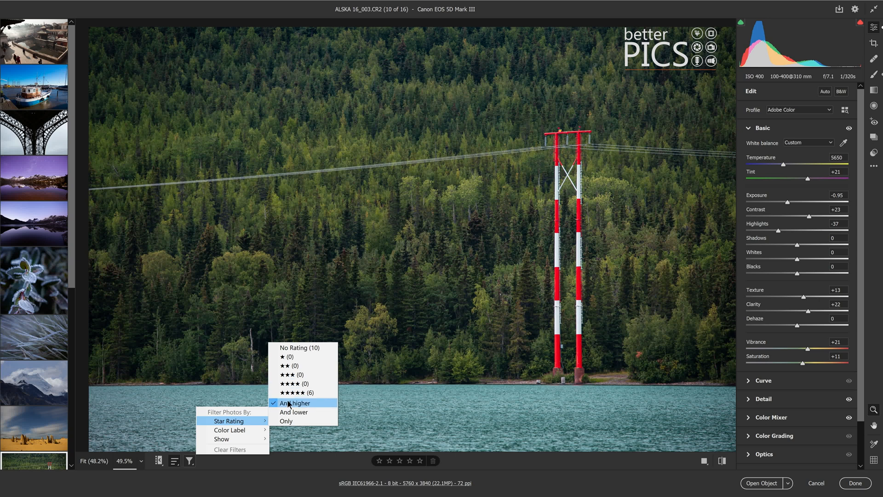
mouse_move(287, 365)
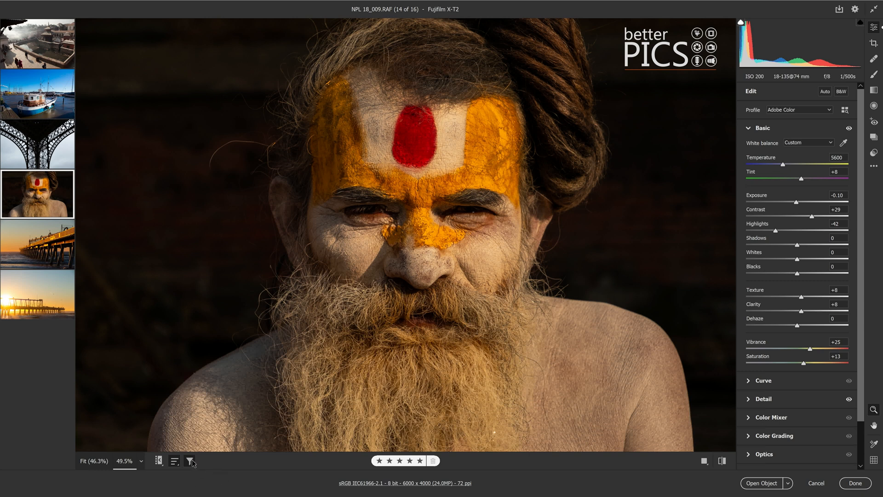
- Change the star-rating filter so all photos show again and open the frosted leaf photo
left_click(190, 460)
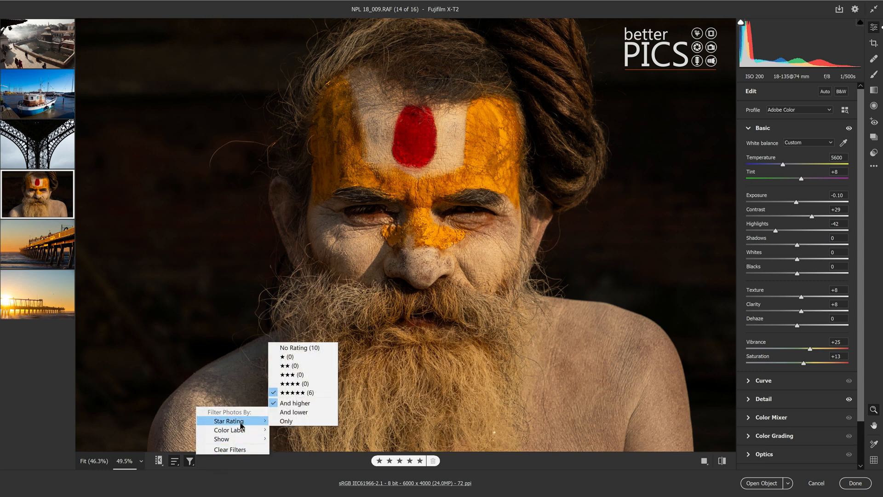
mouse_move(286, 420)
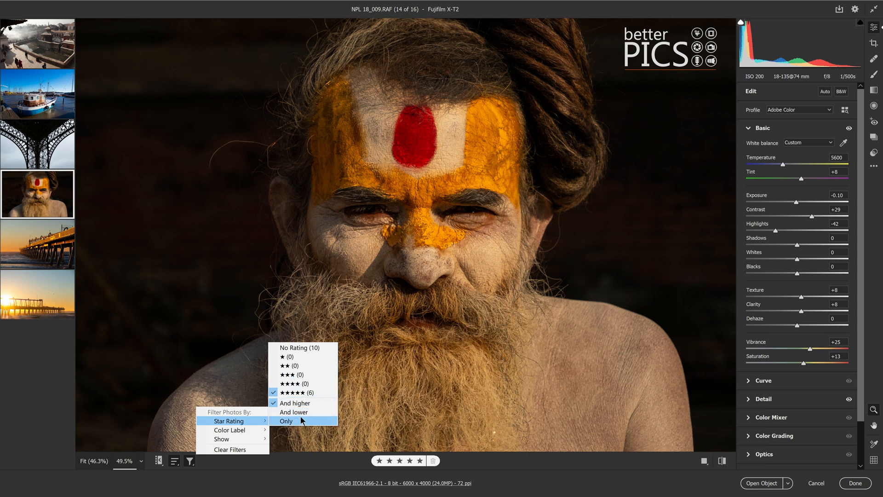
mouse_move(292, 425)
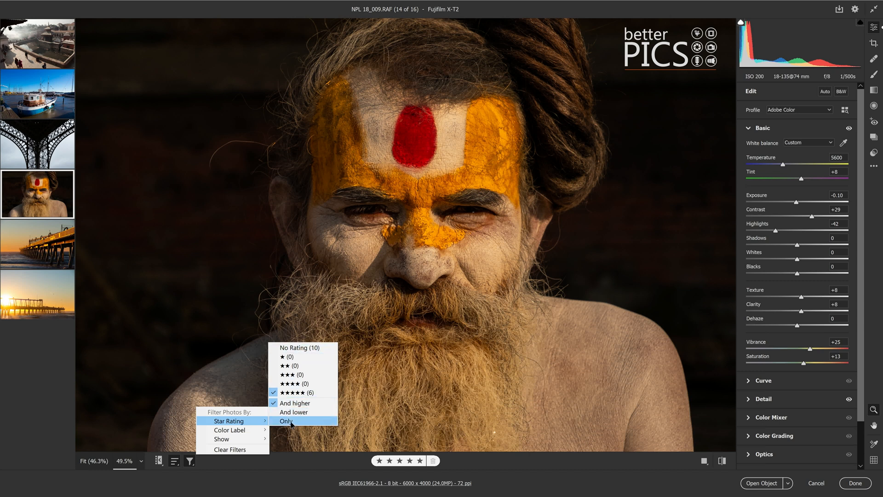
left_click(287, 421)
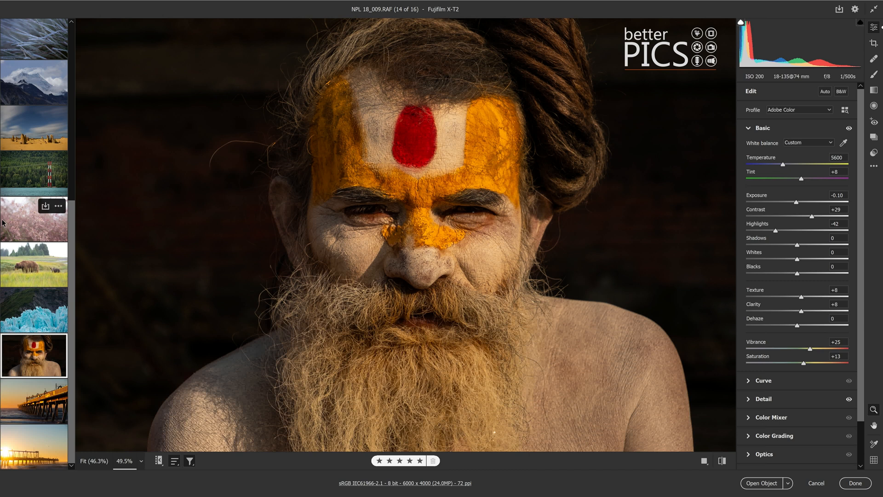
left_click(34, 90)
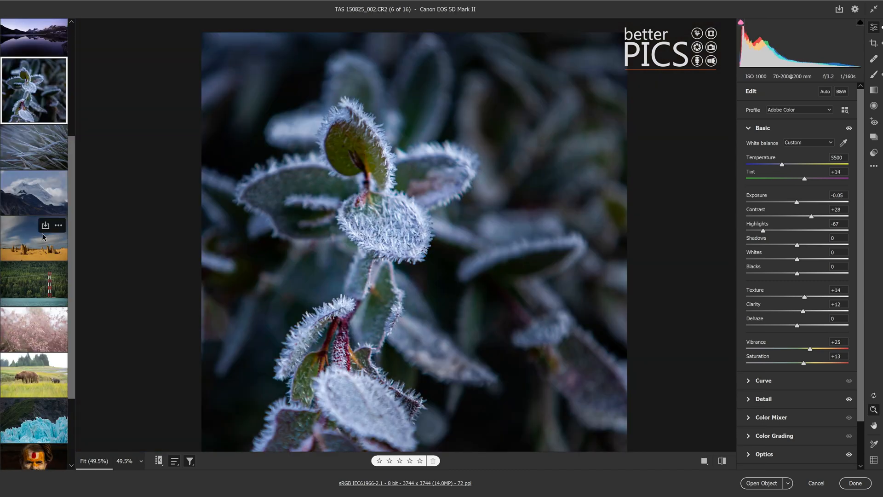
left_click(189, 460)
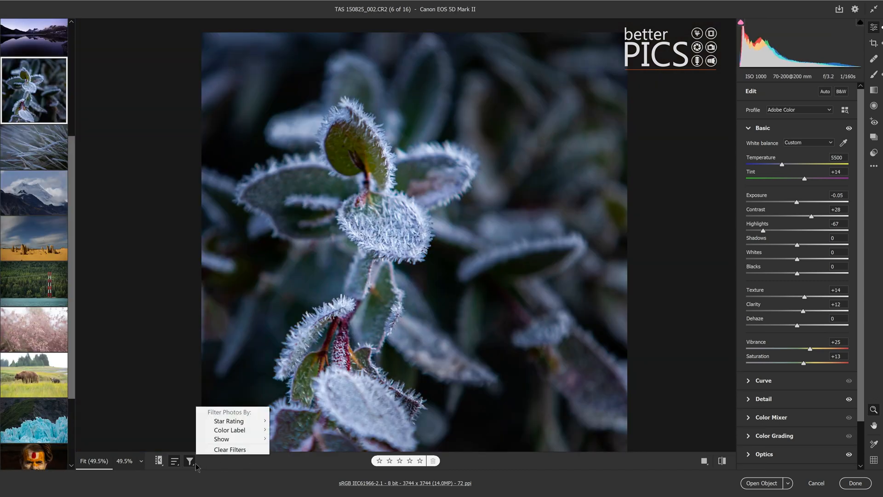
mouse_move(229, 430)
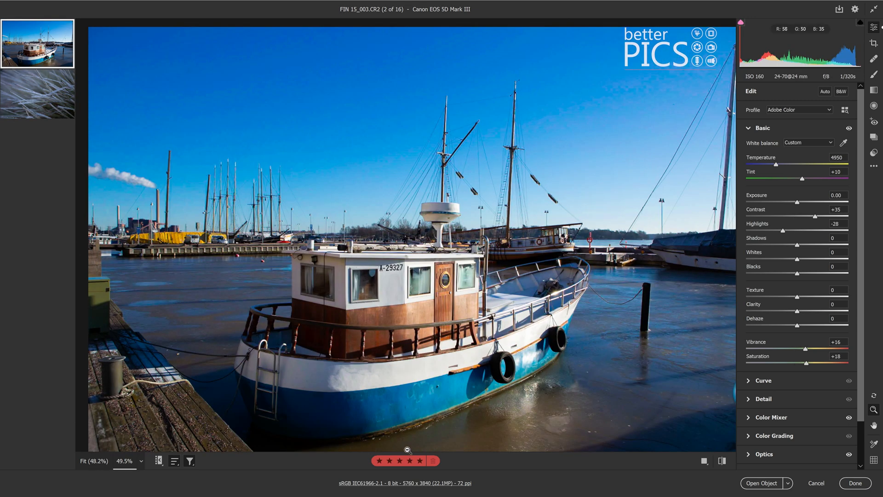
- Open the frosted grass photo with all filters cleared and show the sorting options
left_click(37, 94)
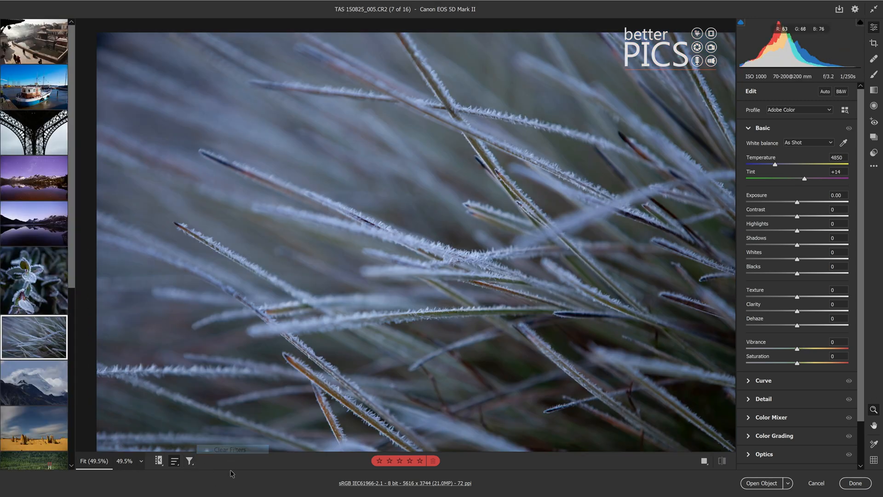
left_click(174, 463)
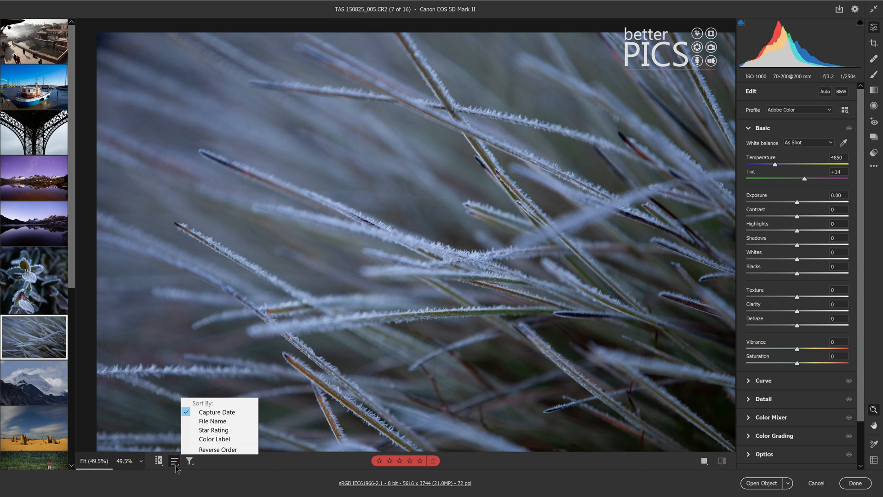
left_click(189, 461)
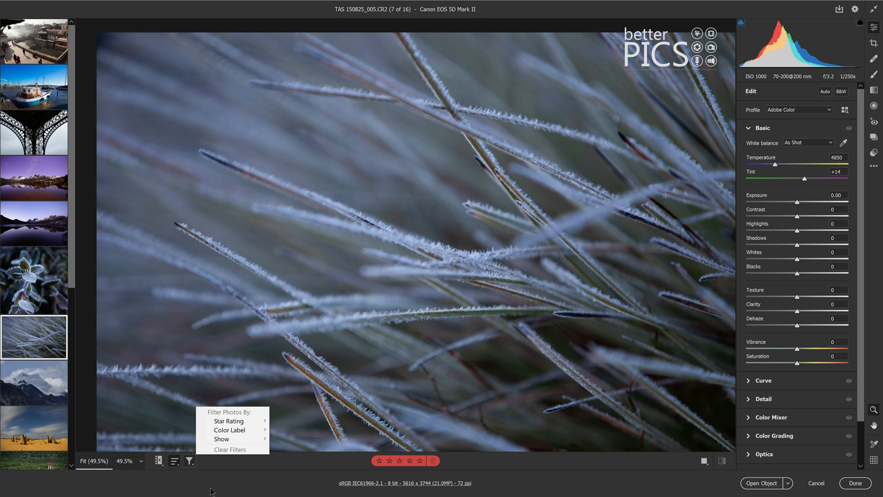
left_click(190, 460)
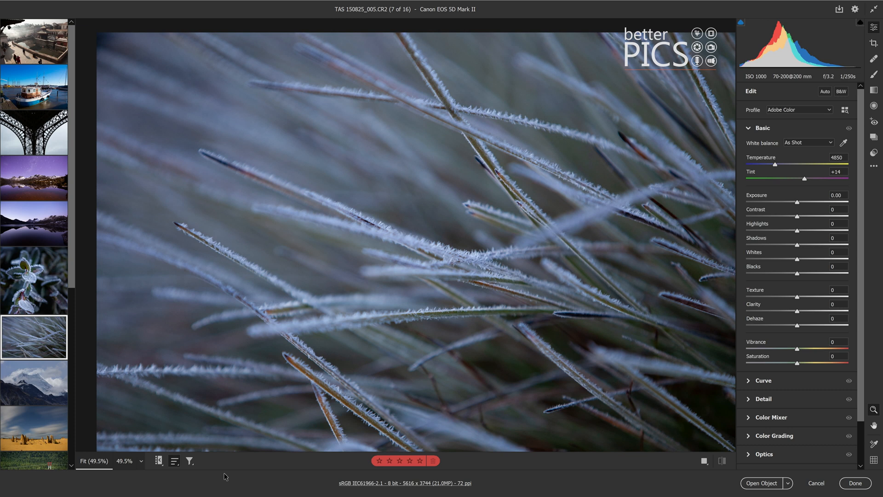
mouse_move(574, 88)
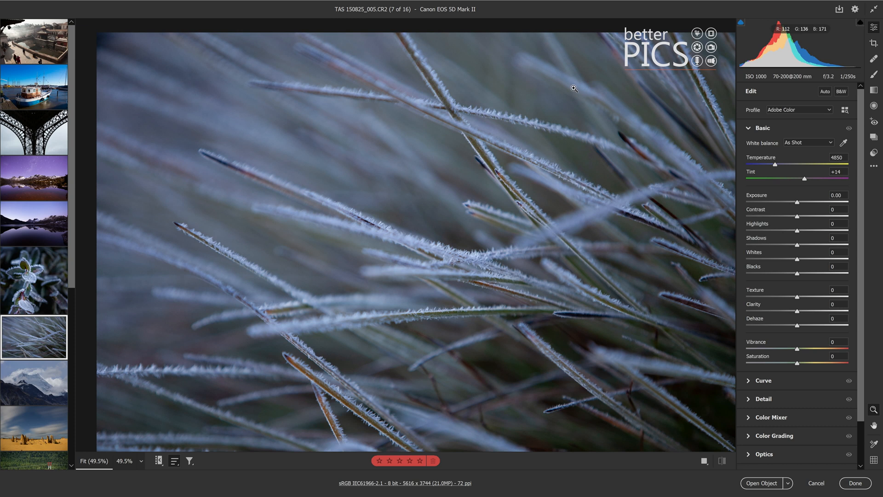
mouse_move(451, 146)
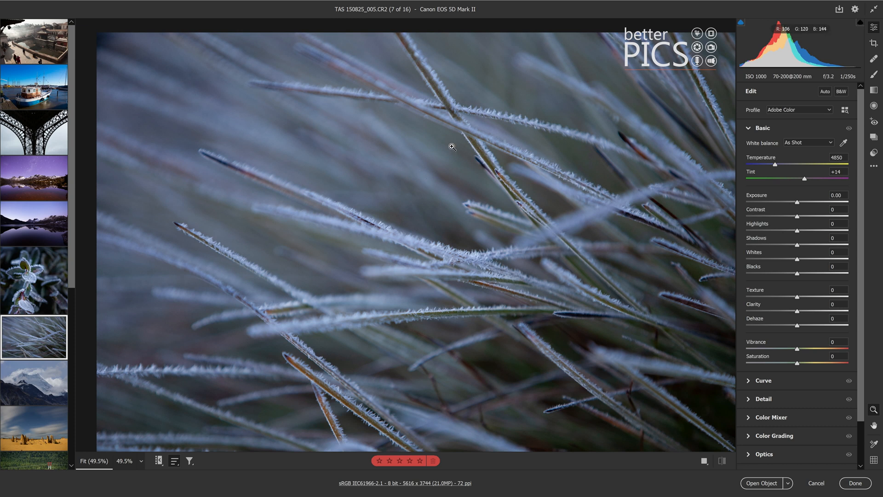
mouse_move(875, 74)
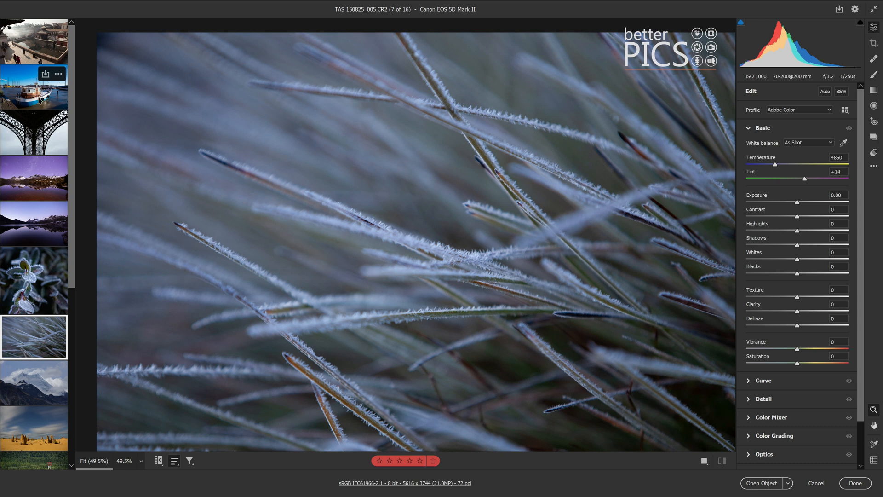
- Open the temple photo and set a larger Adjustment Brush with Exposure -2.50 for darkening
left_click(34, 41)
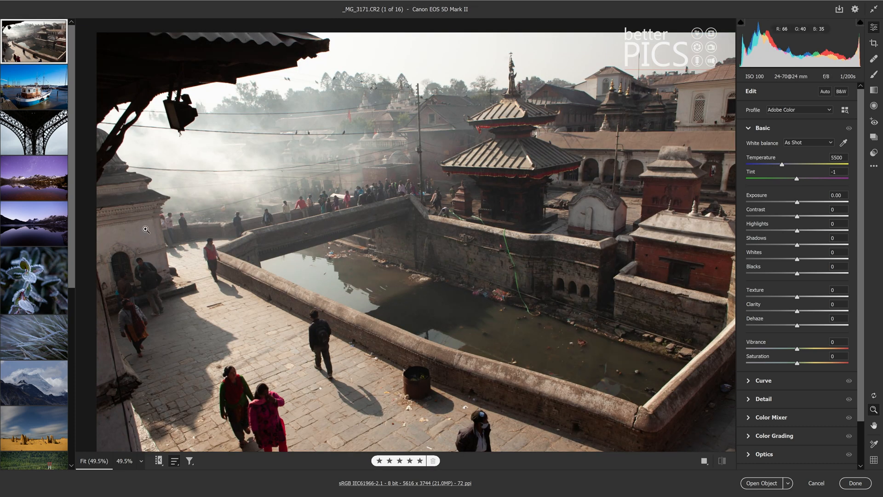
mouse_move(875, 75)
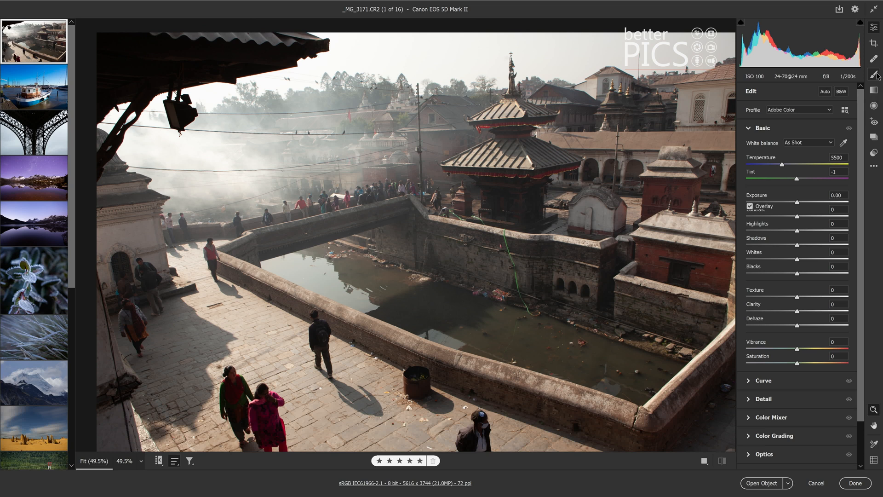
left_click(874, 75)
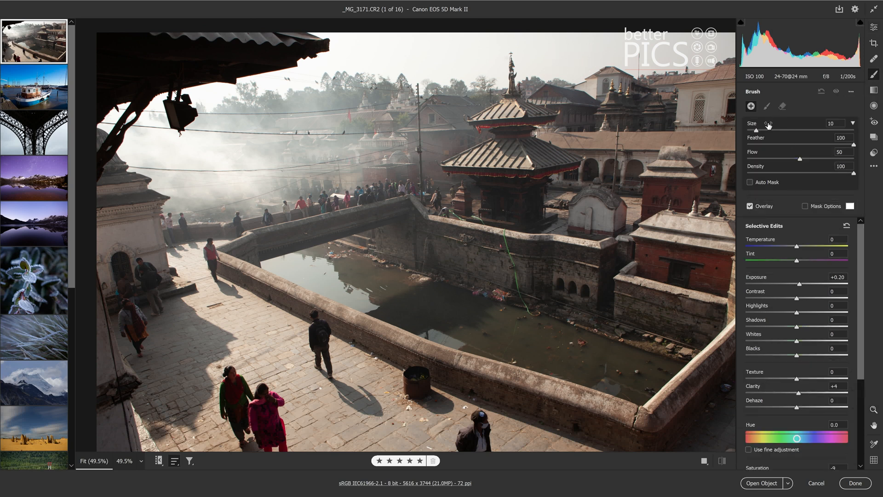
left_click_drag(766, 130, 776, 130)
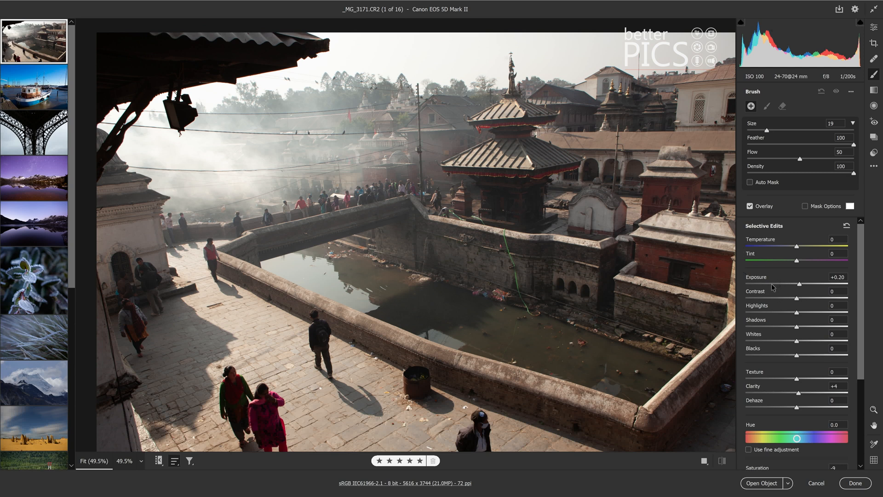
left_click_drag(799, 284, 772, 285)
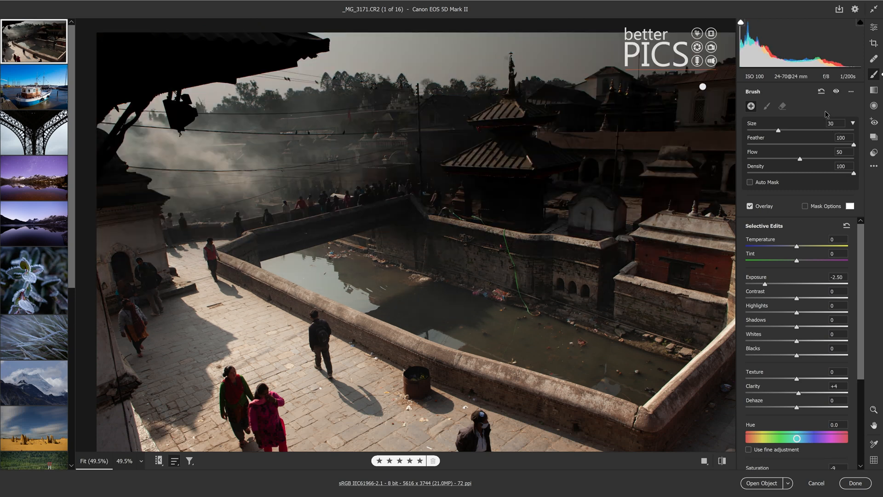
mouse_move(823, 114)
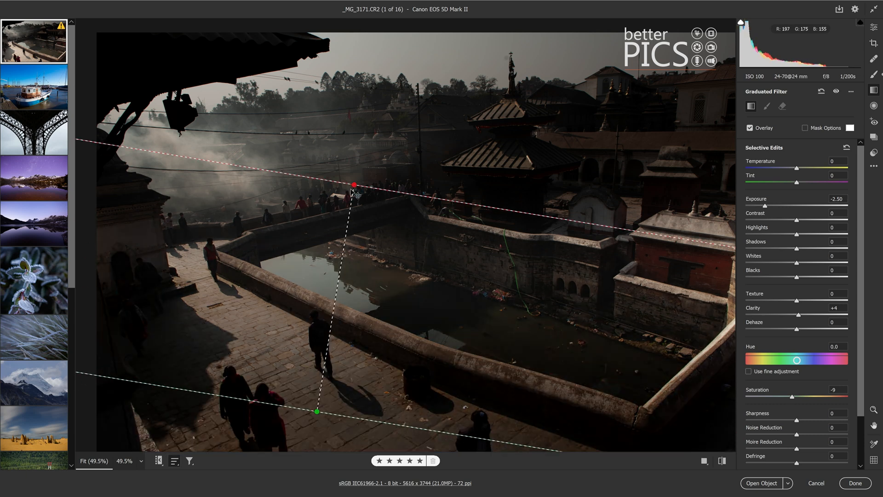
- Place a darkening graduated filter over the upper scene, then hide the local adjustments via the eye icon
left_click(836, 91)
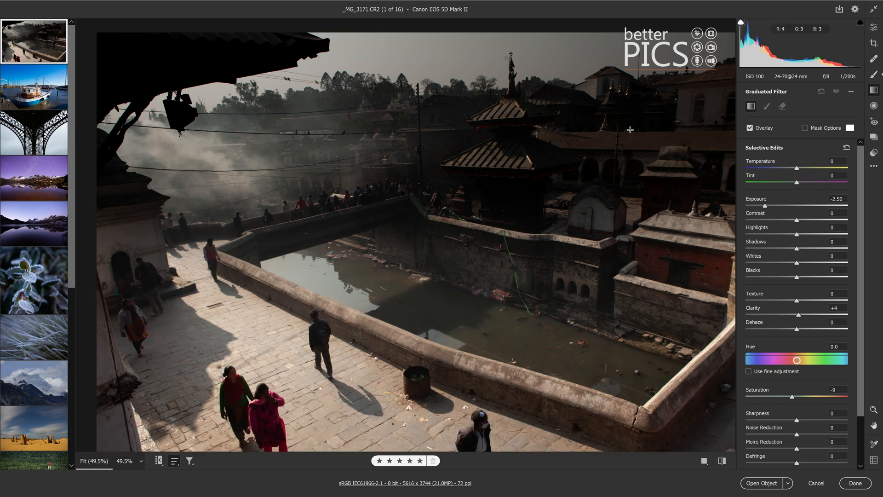
left_click(766, 106)
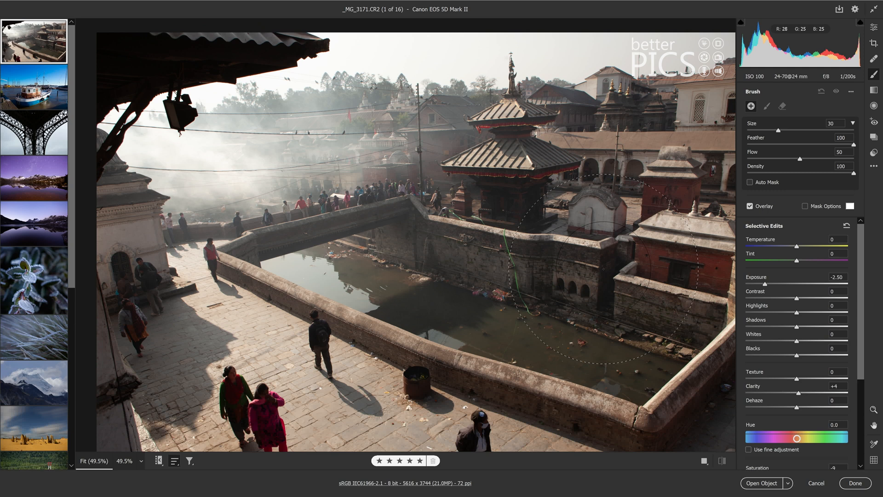
mouse_move(874, 91)
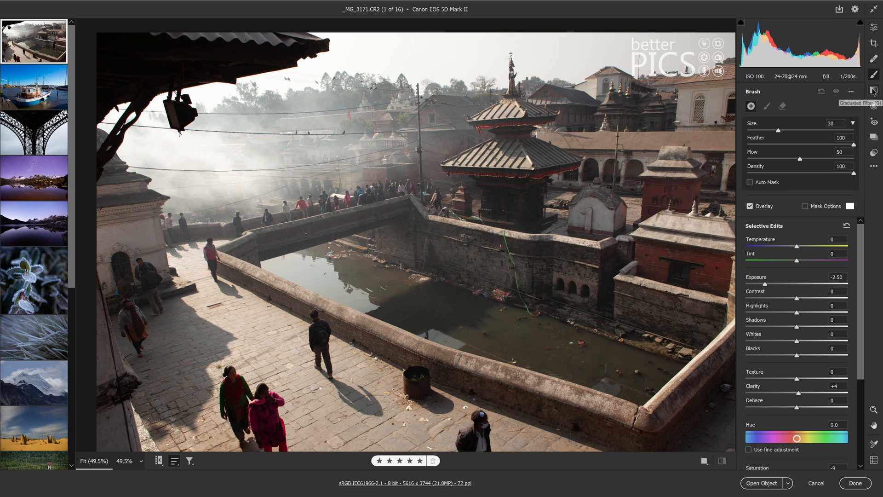
mouse_move(804, 117)
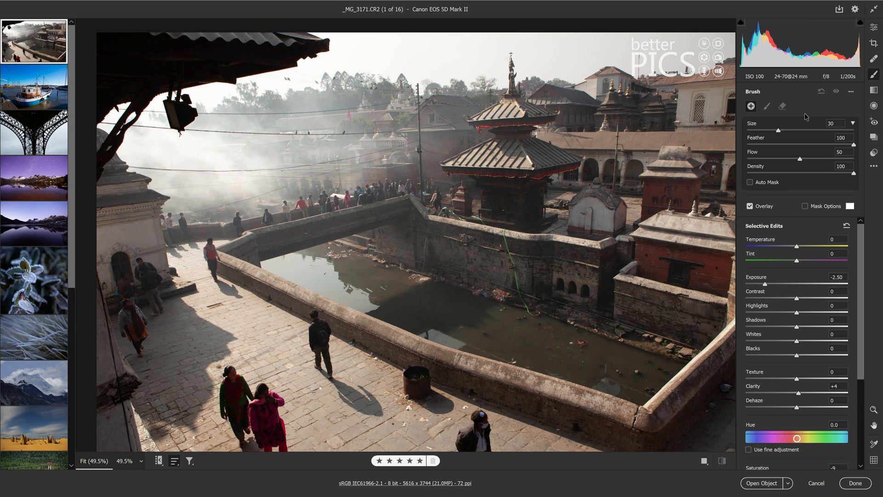
mouse_move(592, 121)
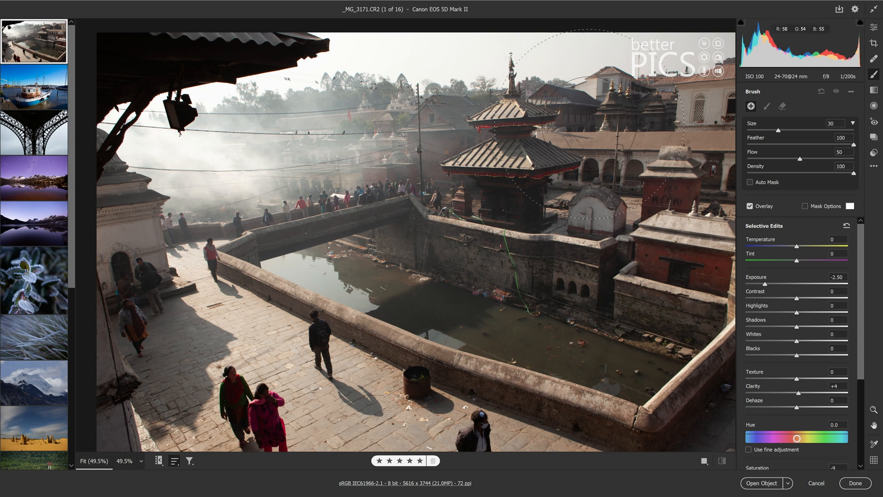